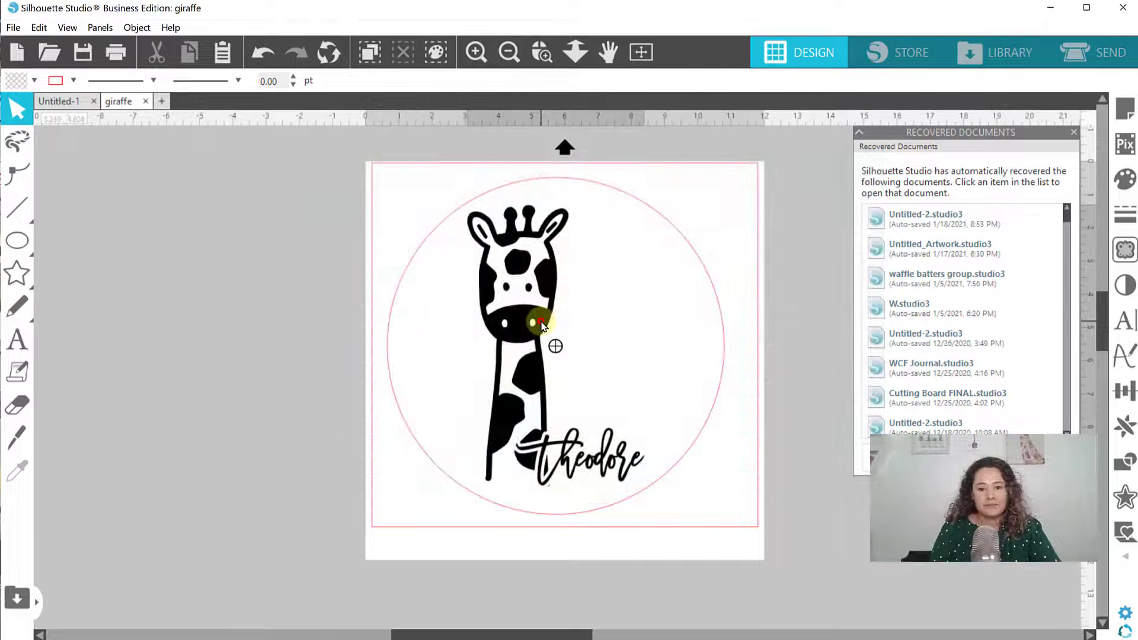
Select the giraffe-and-Theodore artwork plus the circular outline together
click(539, 322)
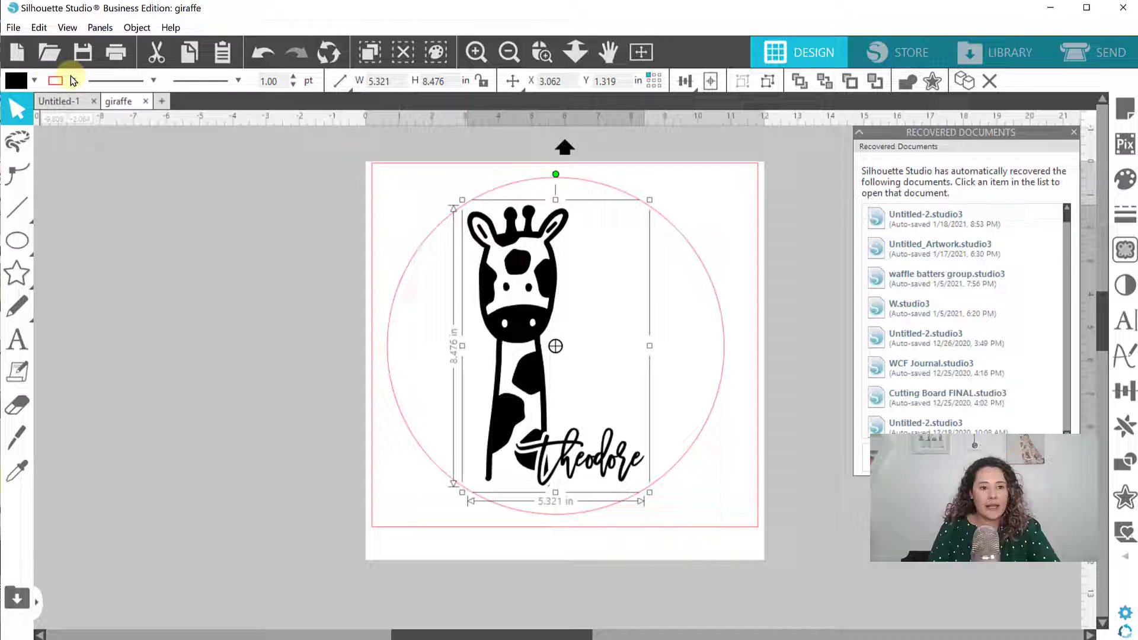
click(71, 79)
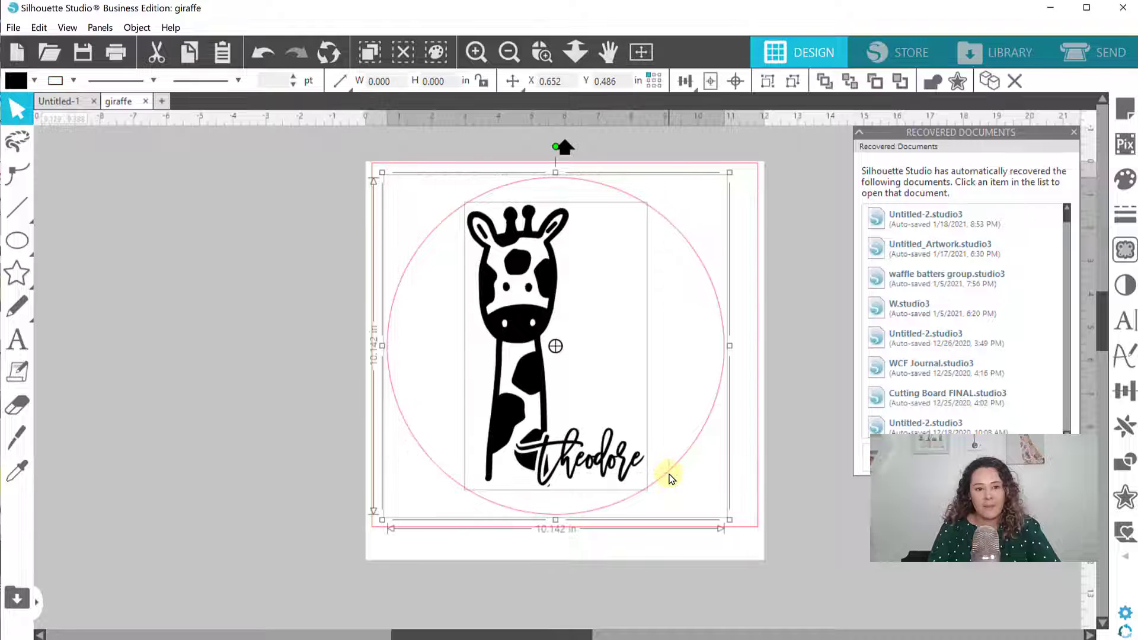
Bring up the File menu's Save Selection options for the combined design
click(13, 27)
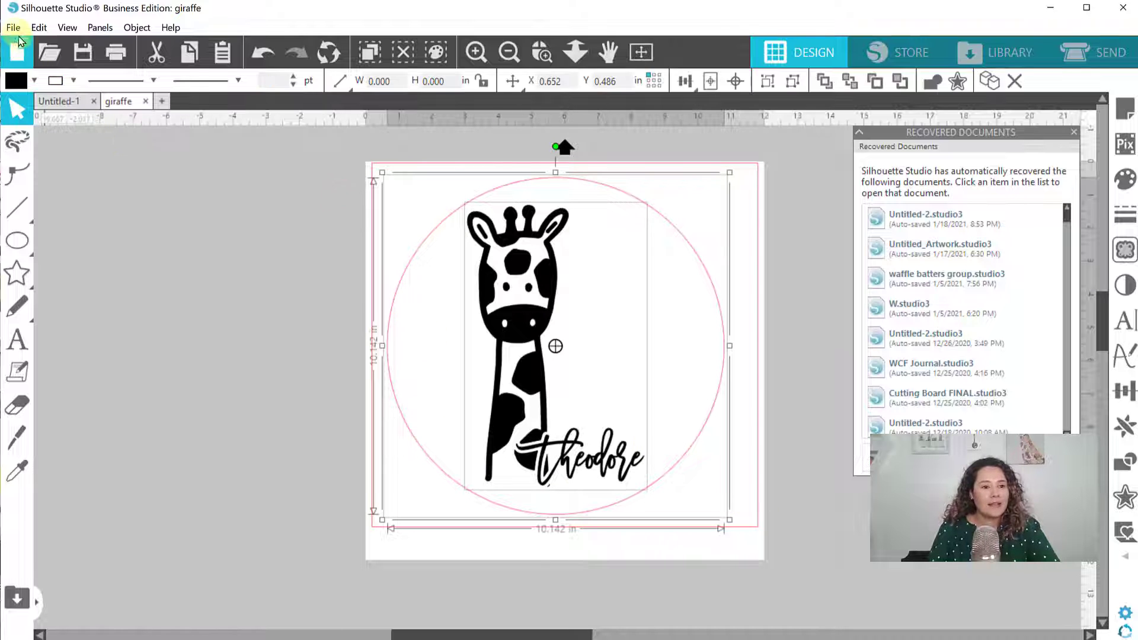
click(17, 27)
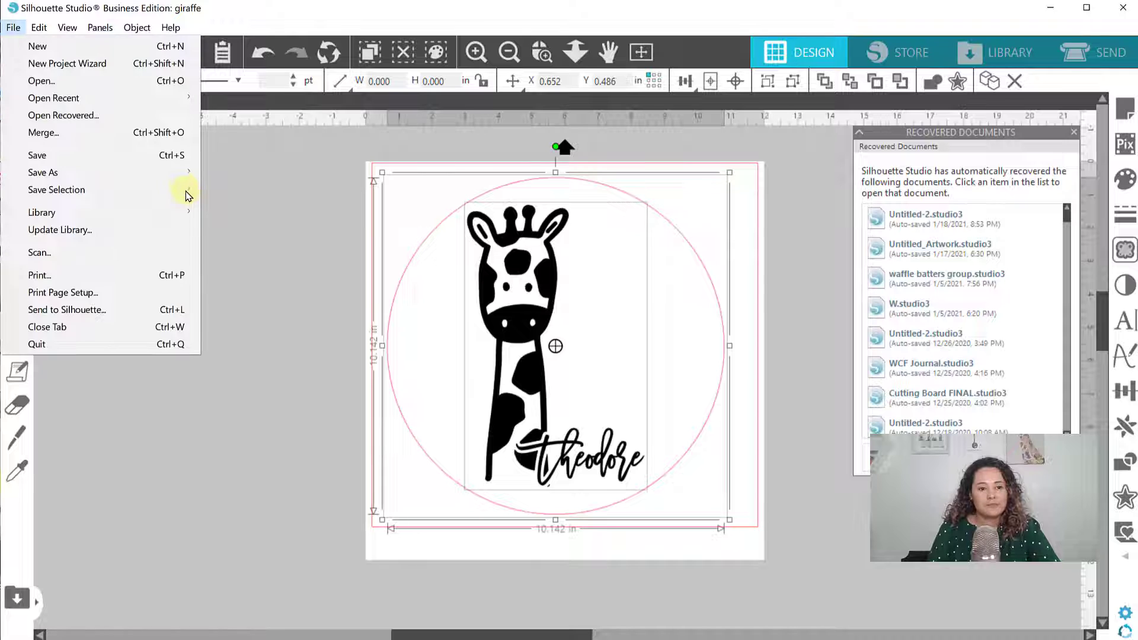
mouse_move(56, 190)
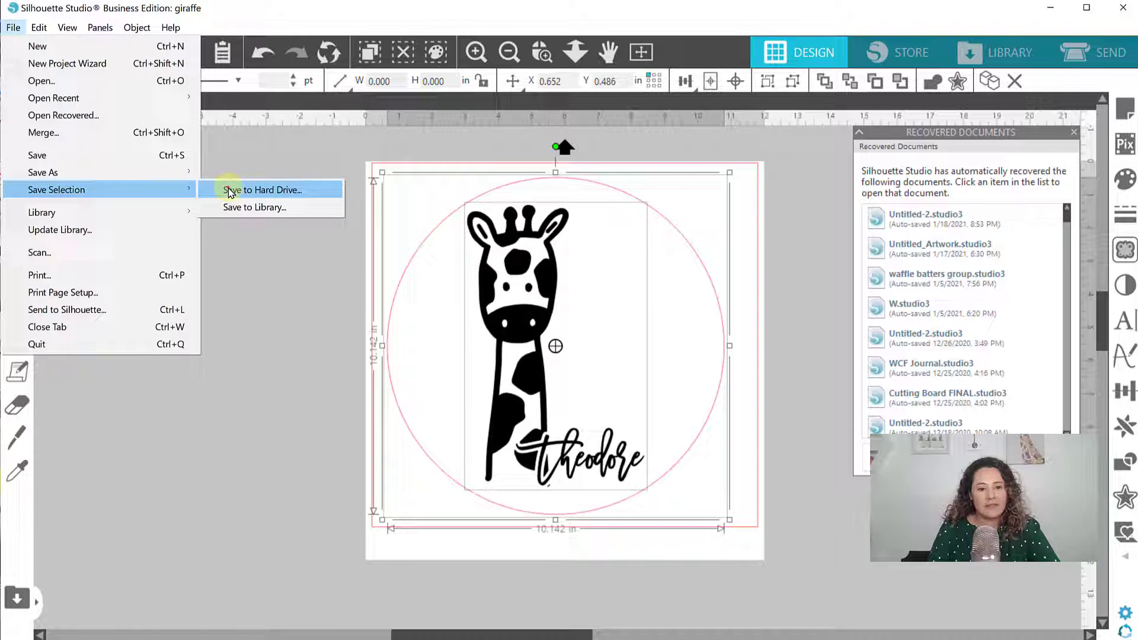
Save the selection to the hard drive as an SVG named giraffe in Downloads
click(264, 190)
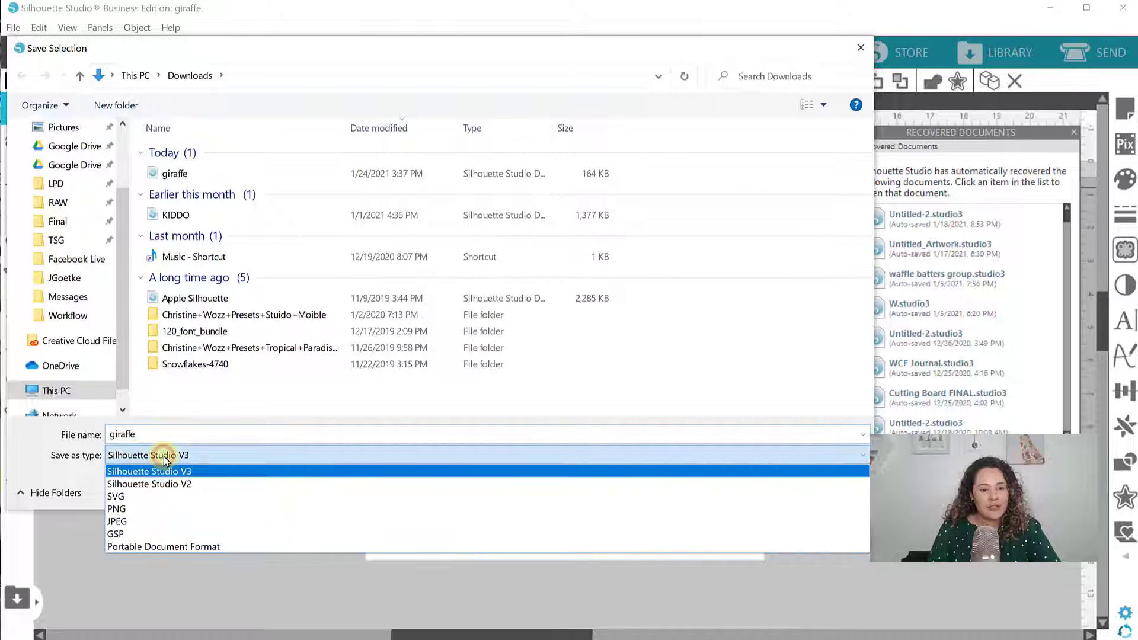
click(117, 496)
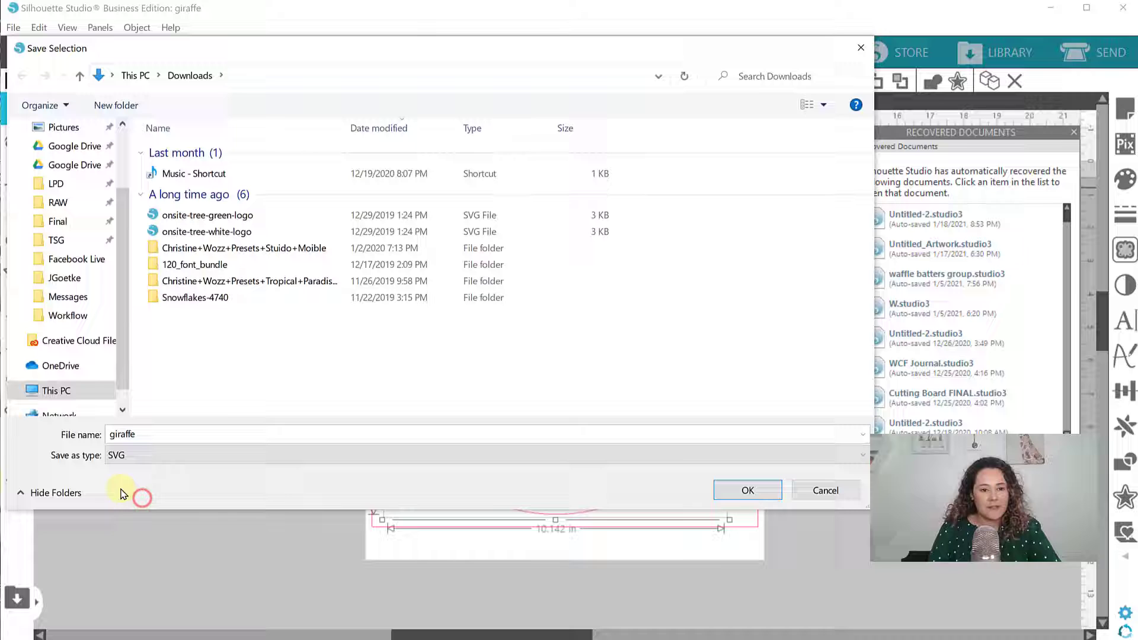
mouse_move(663, 437)
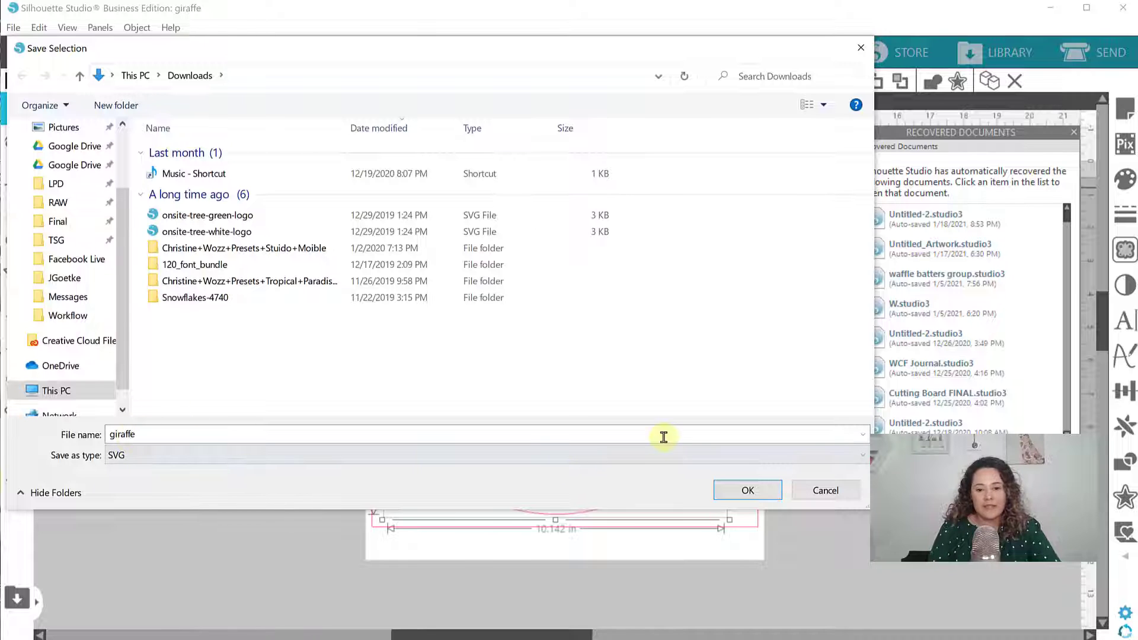
click(747, 490)
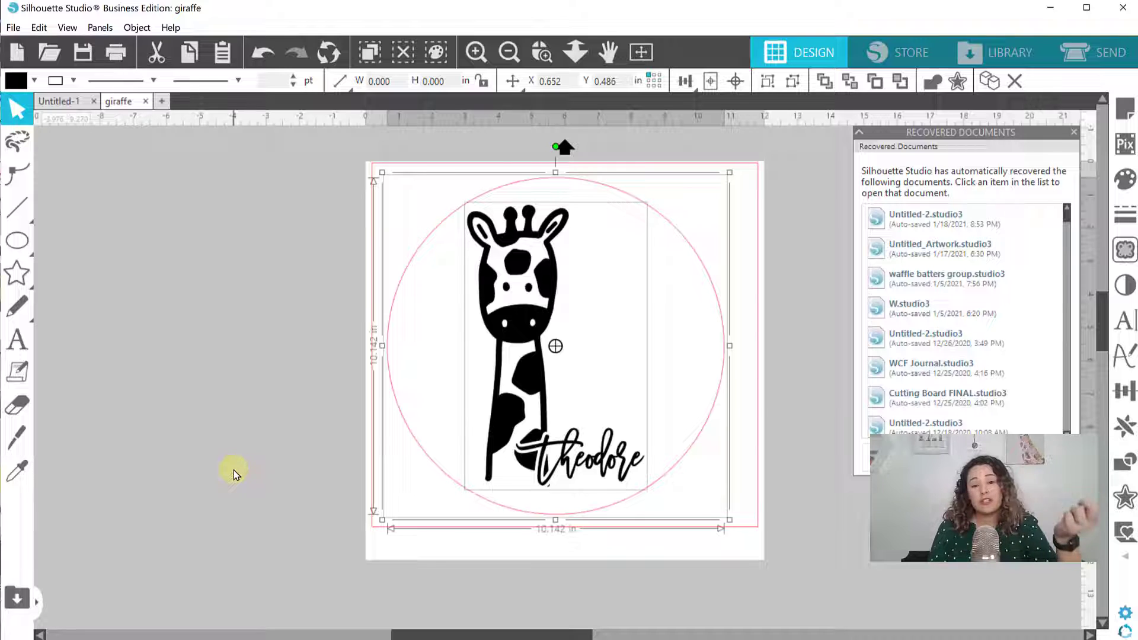
mouse_move(334, 587)
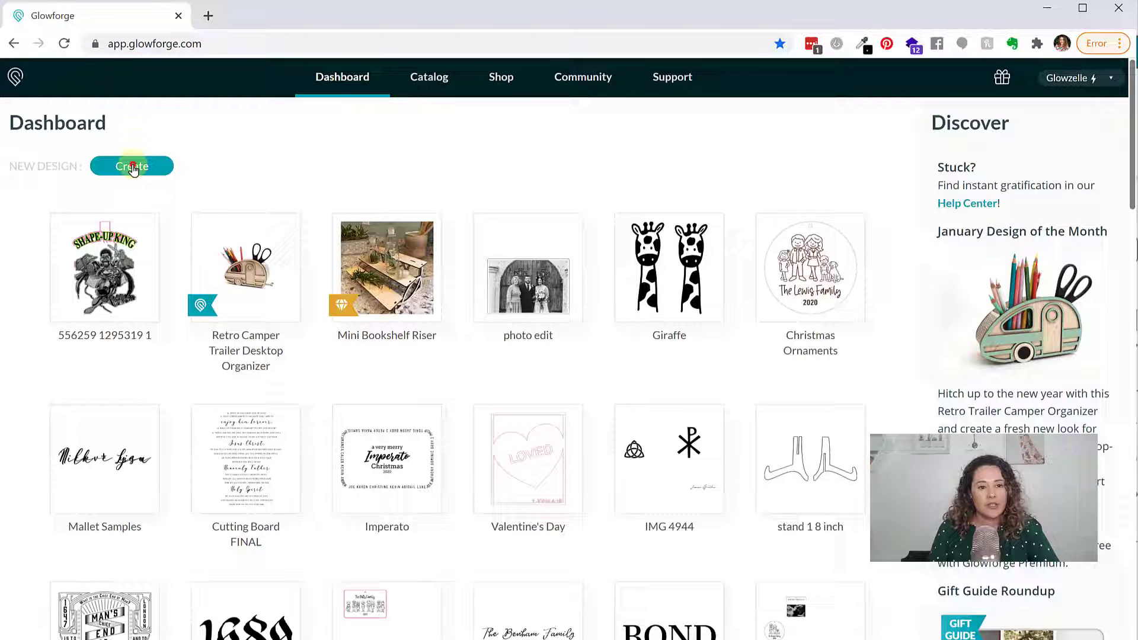
Create a new Glowforge design by uploading the giraffe SVG file
click(132, 166)
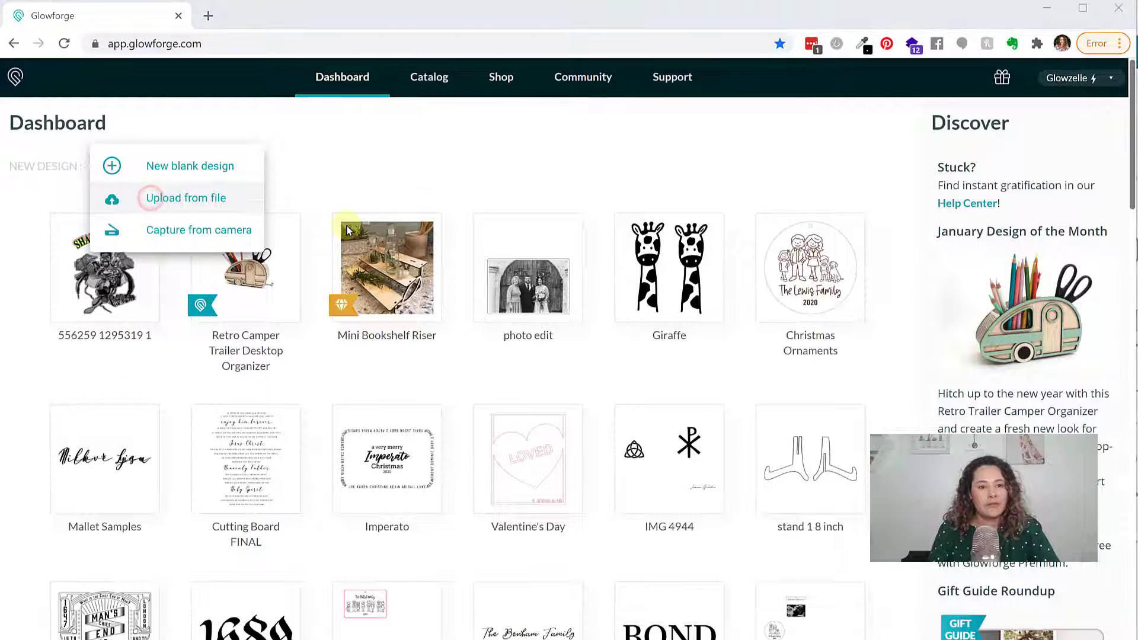
click(185, 198)
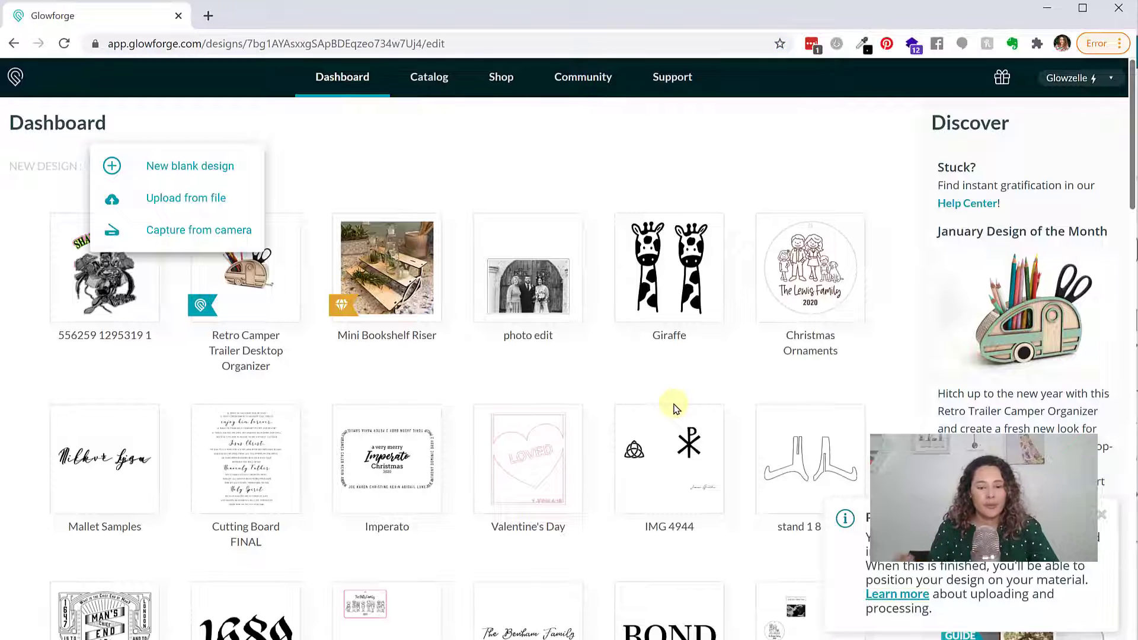
click(669, 270)
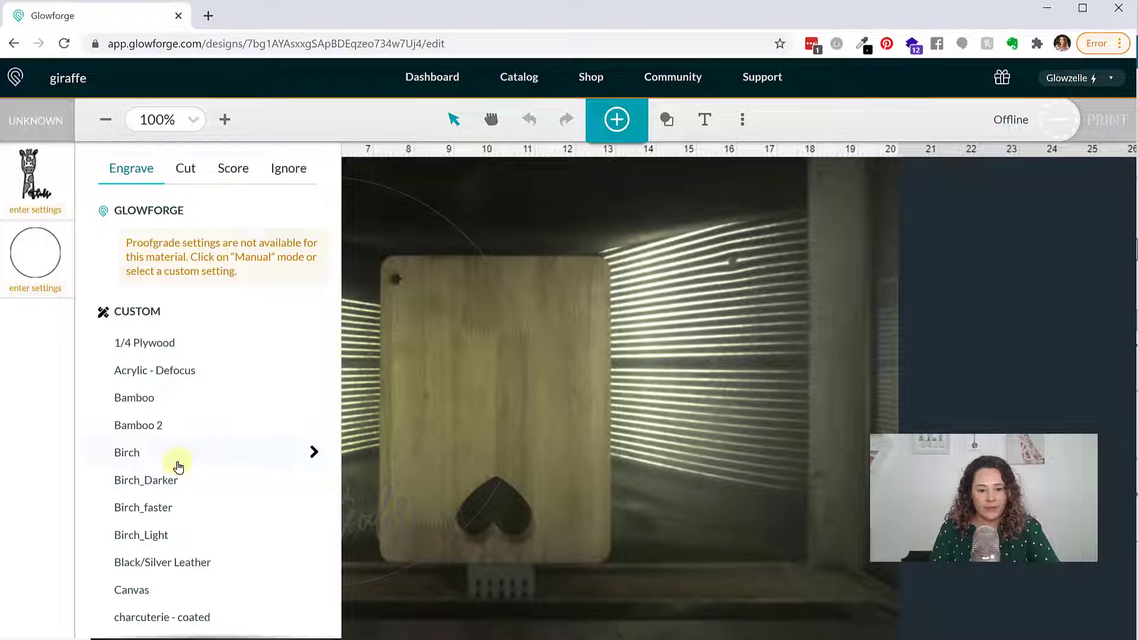
Apply the Birch engrave setting to the giraffe and reopen its step settings
click(126, 452)
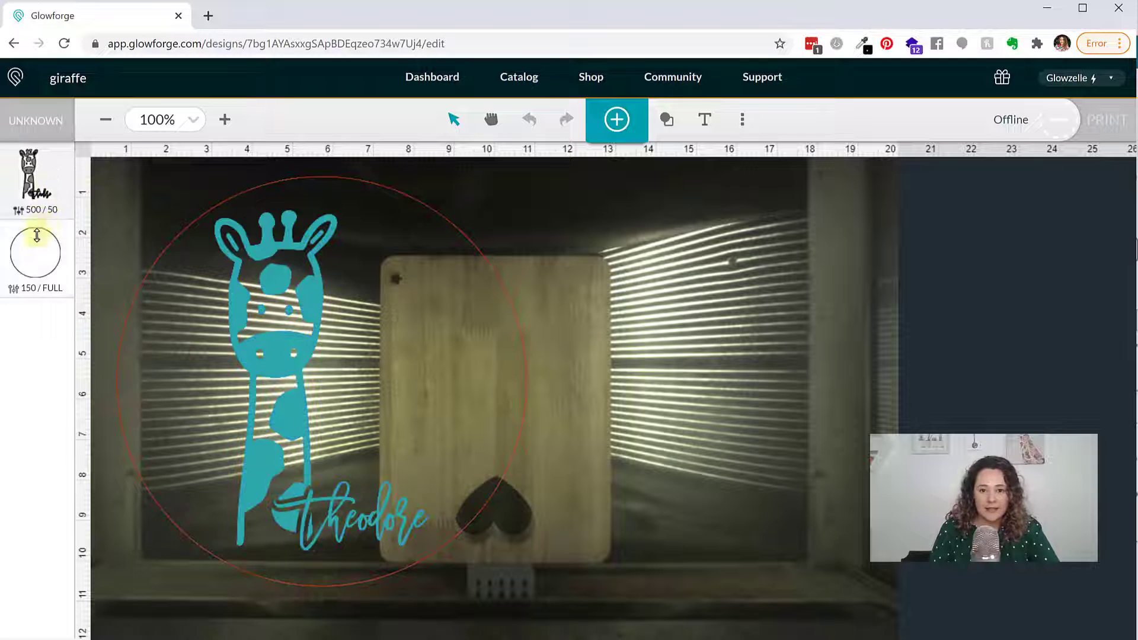
click(36, 184)
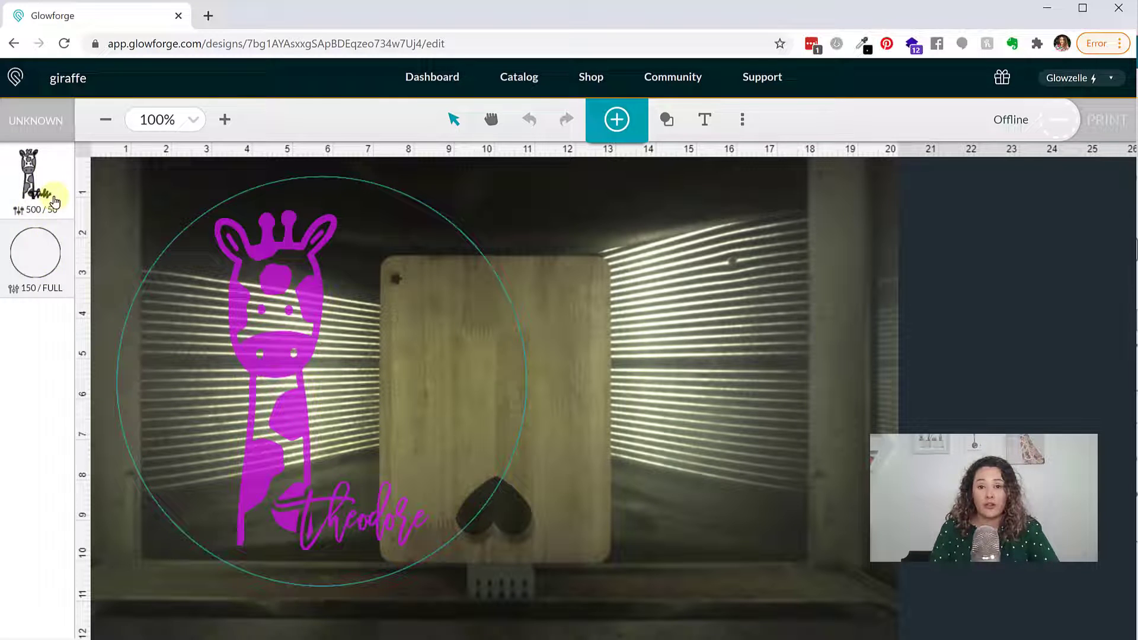
mouse_move(38, 239)
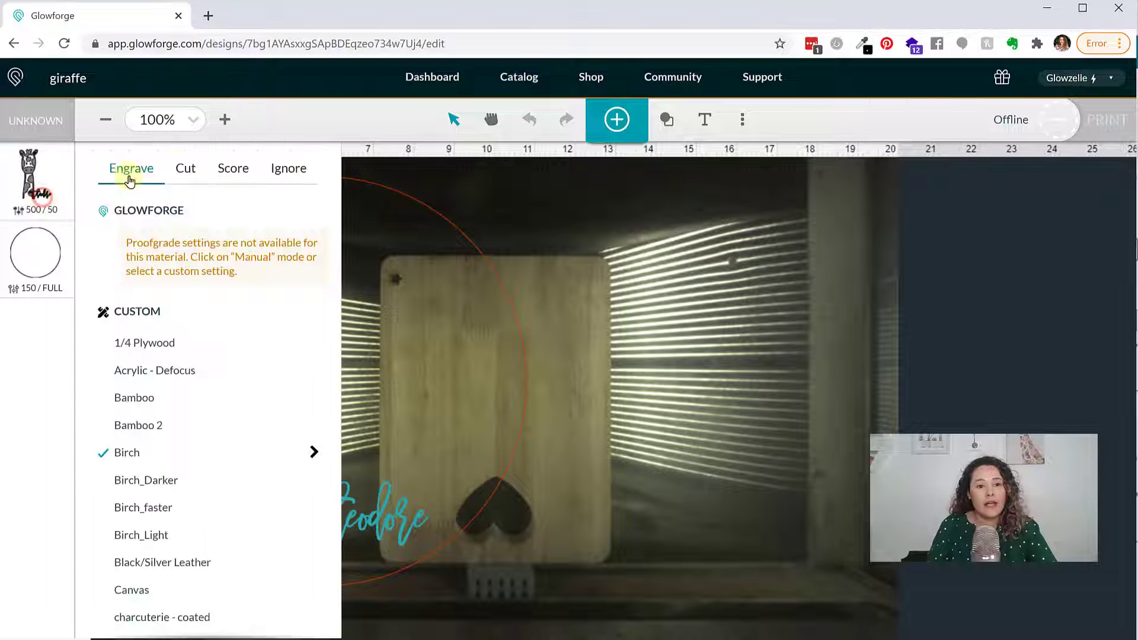
Move the circle cut step (150/full) above the giraffe engrave step
click(288, 168)
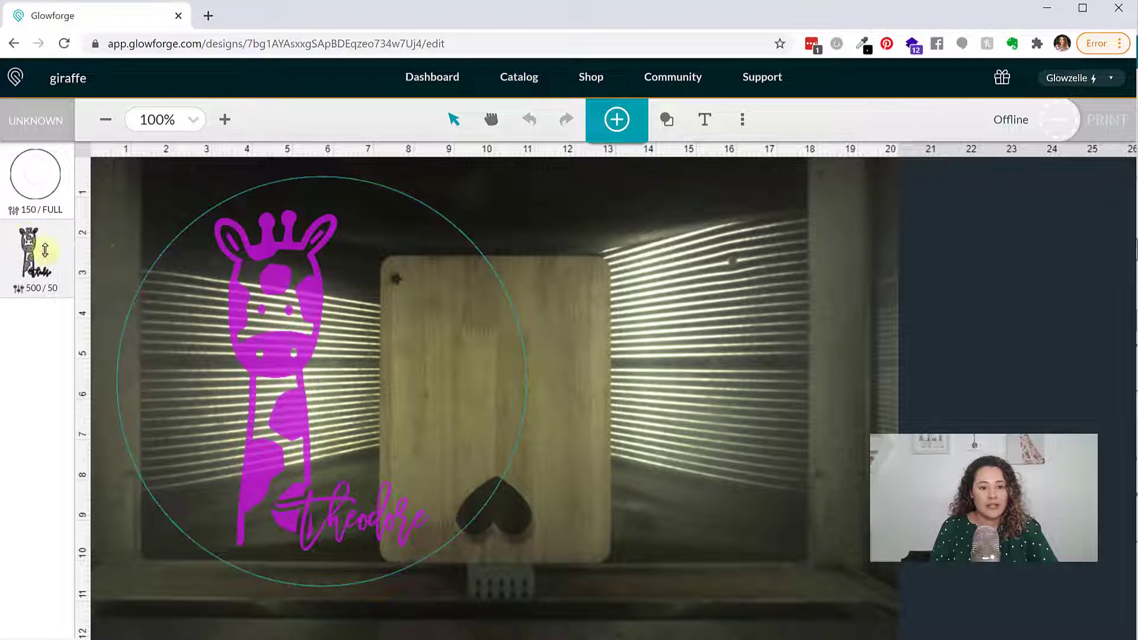
mouse_move(59, 164)
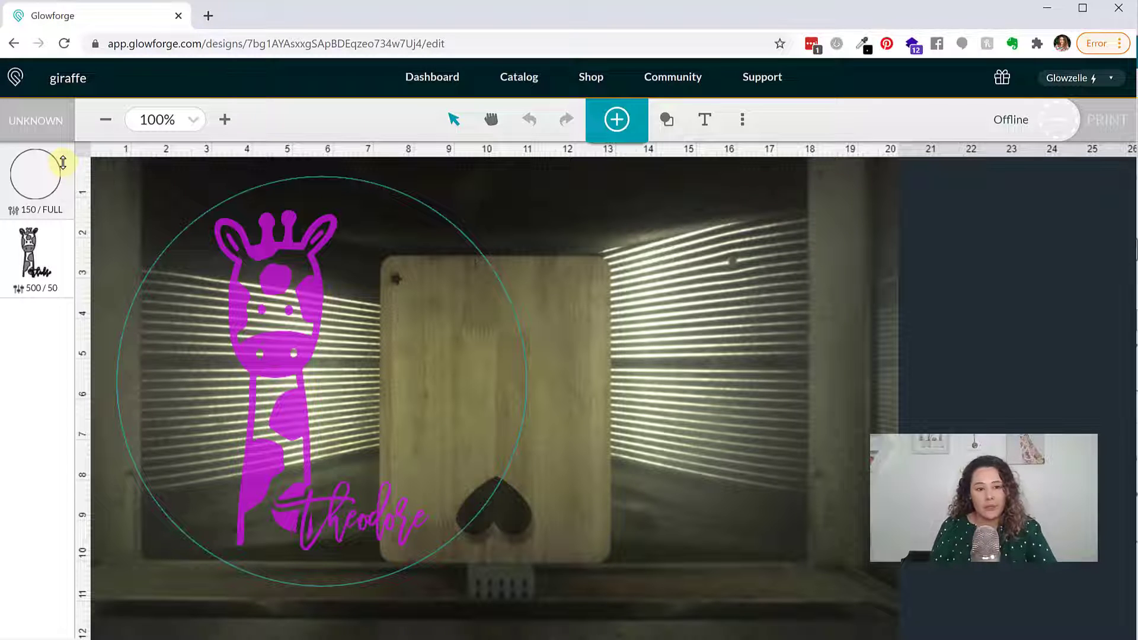
Move the giraffe engrave step (500/50) back above the circle cut step
click(36, 176)
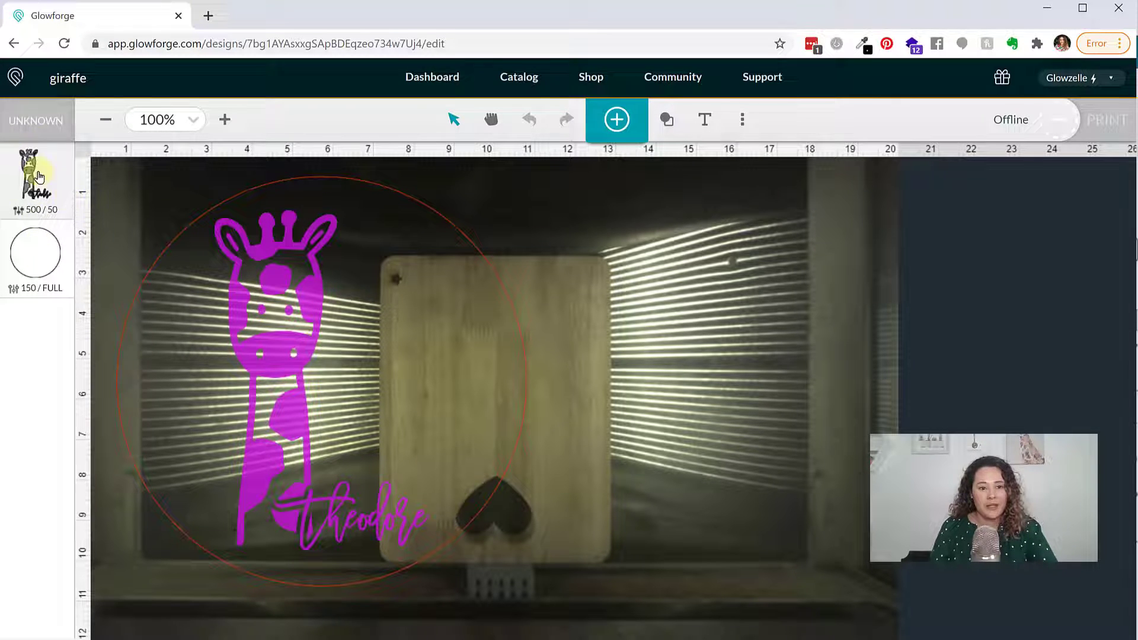